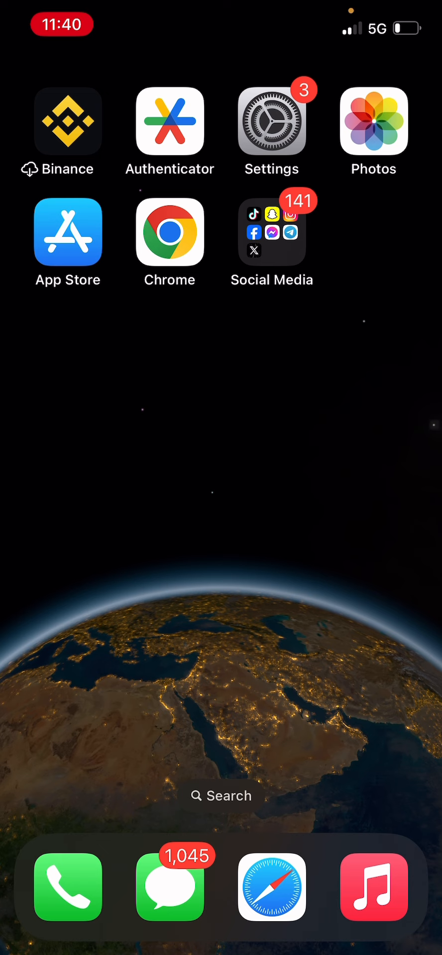
Launch Messenger from the Social Media folder on the Home Screen
click(271, 232)
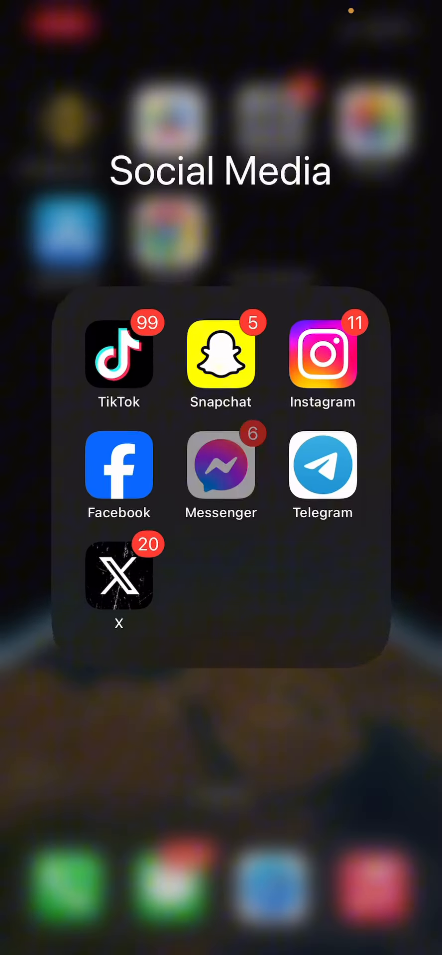
click(220, 464)
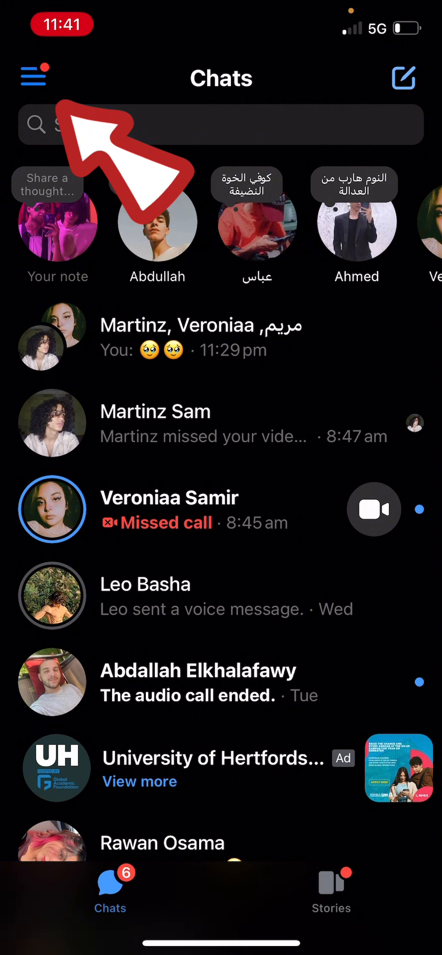
Go from the side menu to Messenger's Settings screen via the gear icon
click(32, 75)
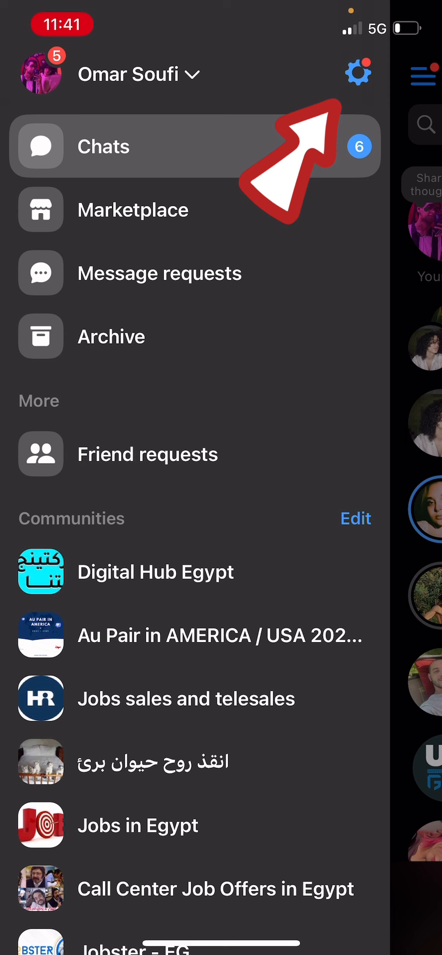
click(358, 73)
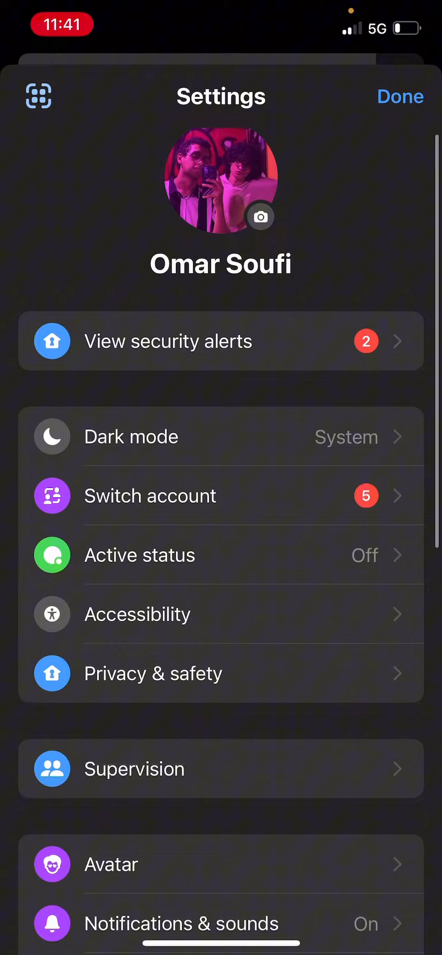
Scroll Settings down toward Accounts Center and its Profiles page
scroll(down, 3)
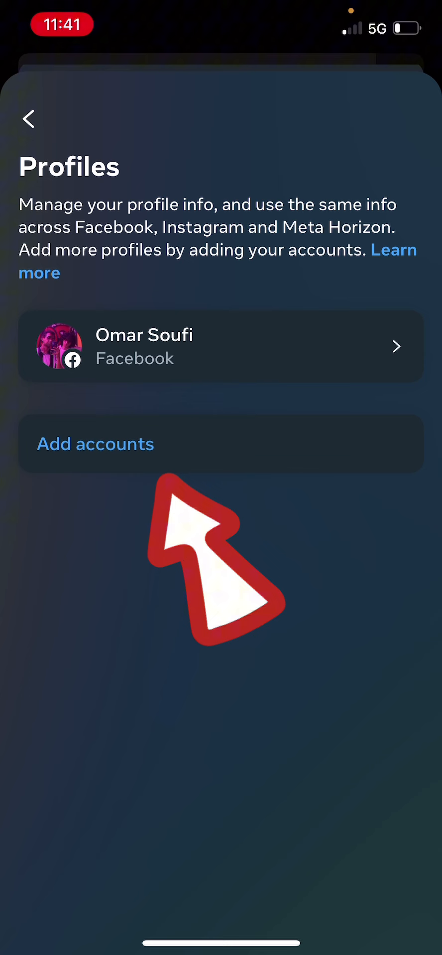
Start adding accounts and select the Instagram account soufi_boi
click(95, 443)
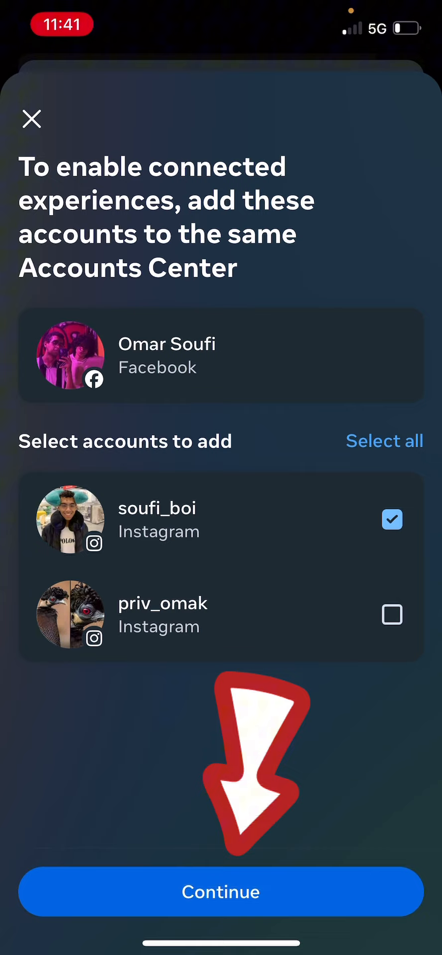
Continue and confirm finishing adding soufi_boi to Accounts Center Profiles
click(220, 891)
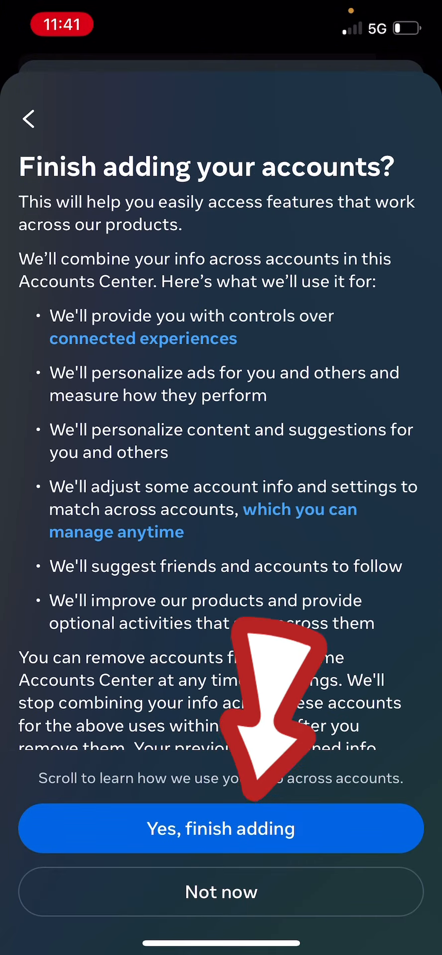
click(221, 829)
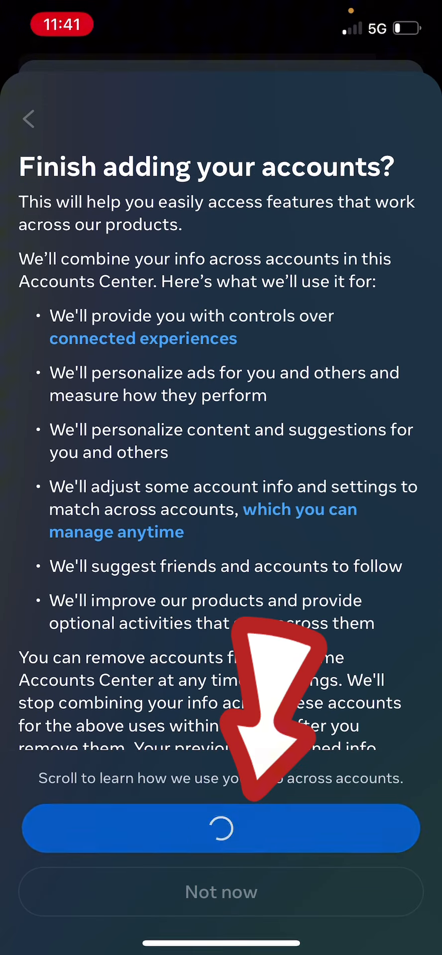
click(220, 830)
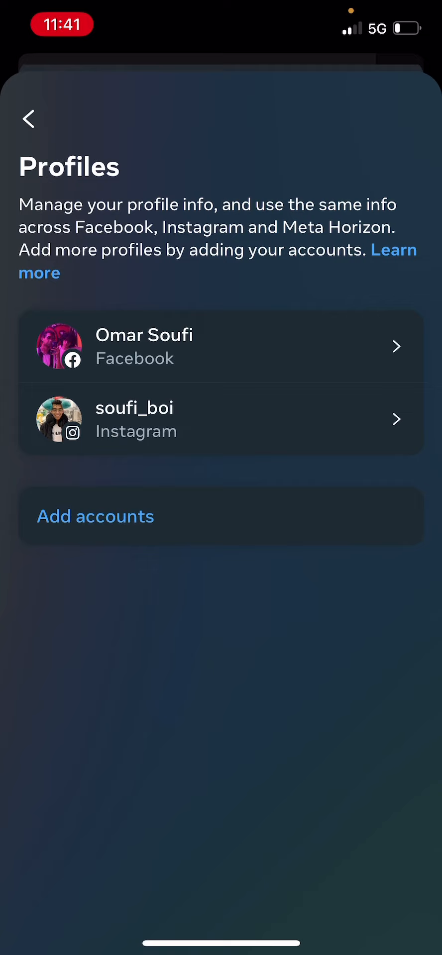